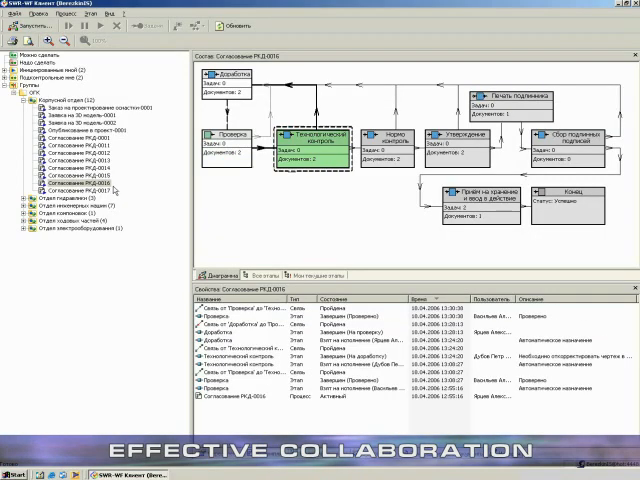
# - Reload the Согласование РКД-0016 diagram to show Нормоконтроль active after Технологический контроль
pyautogui.click(385, 145)
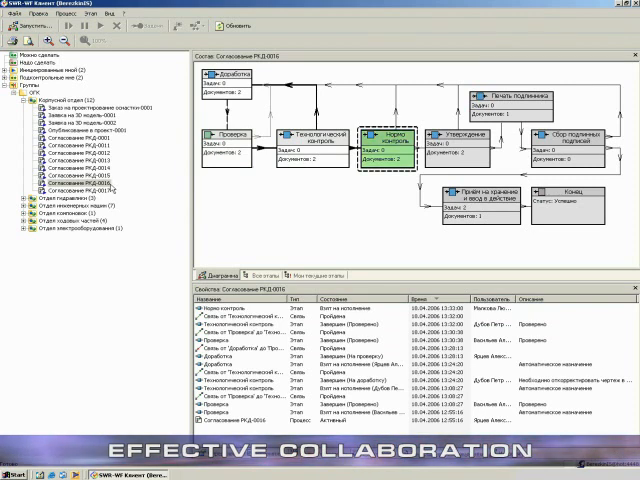